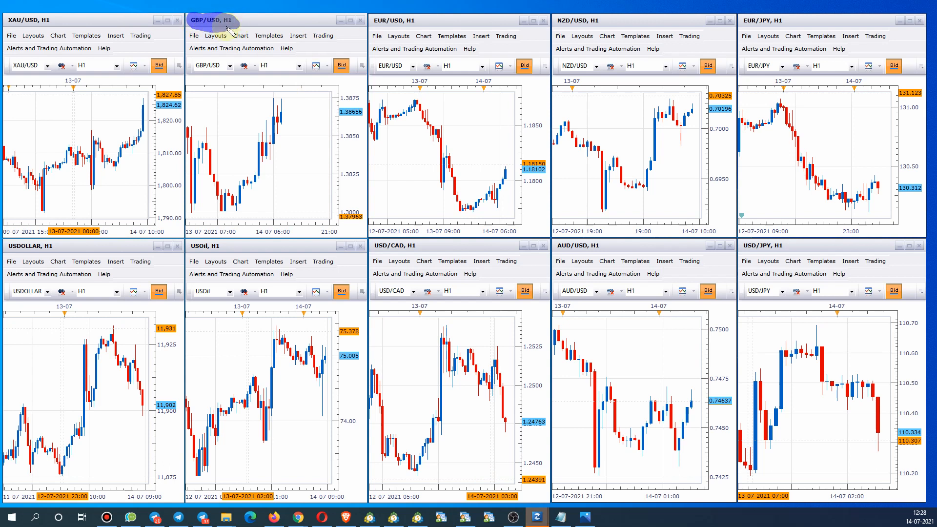
mouse_move(301, 107)
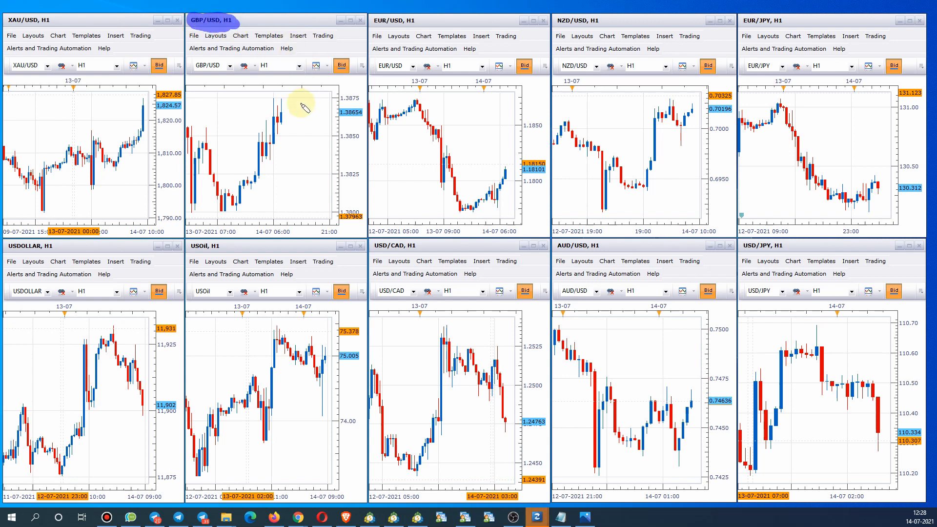
mouse_move(251, 153)
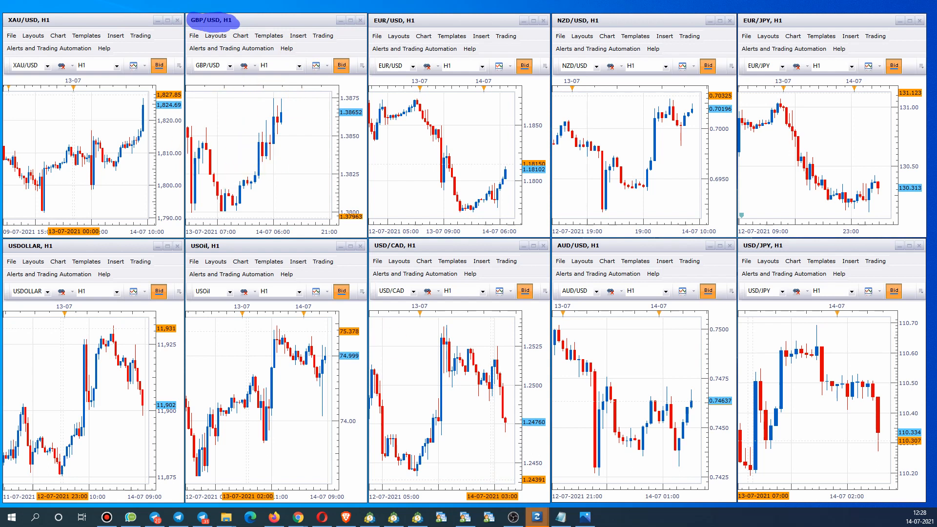
mouse_move(493, 209)
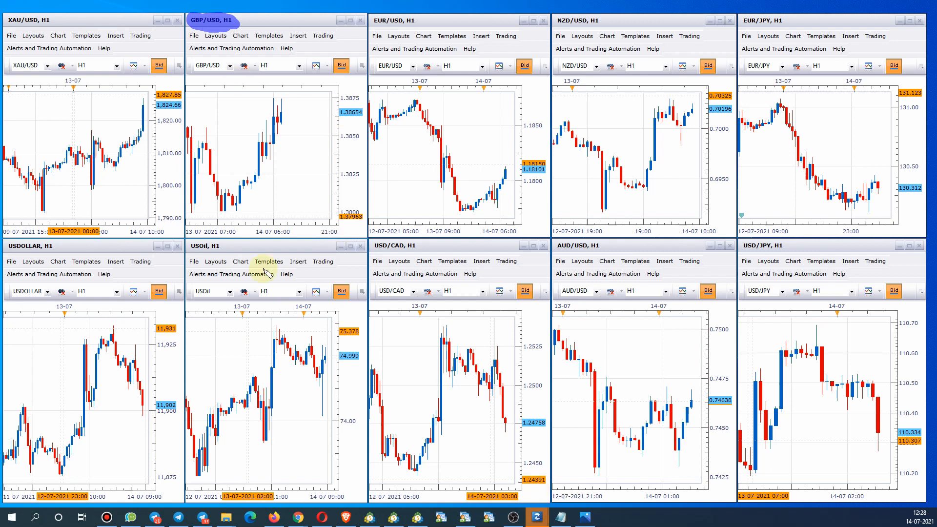
mouse_move(301, 123)
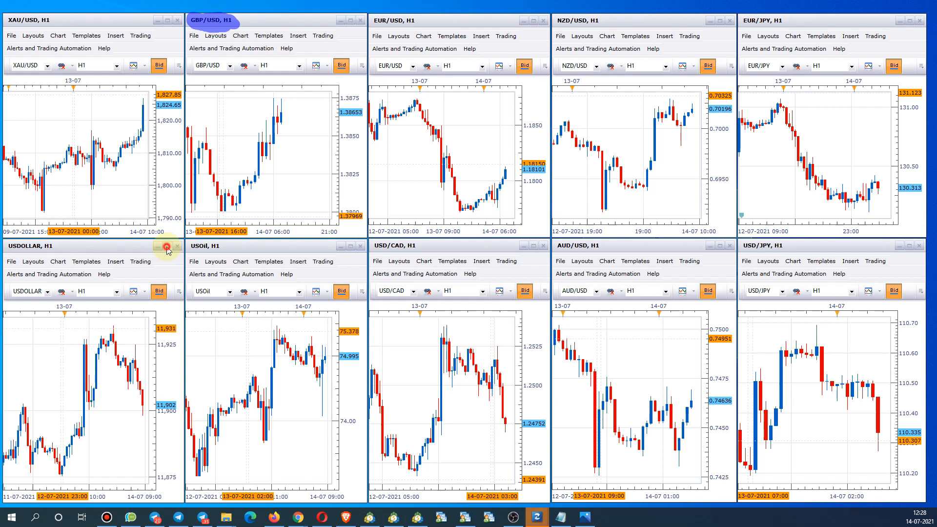
Maximize the USDOLLAR hourly chart so it fills the whole Trading Station window
left_click(169, 246)
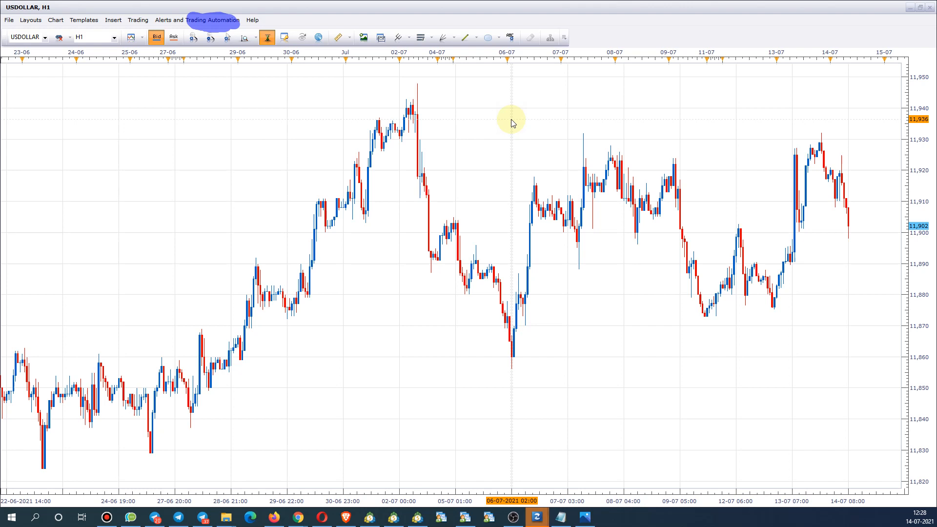
mouse_move(861, 315)
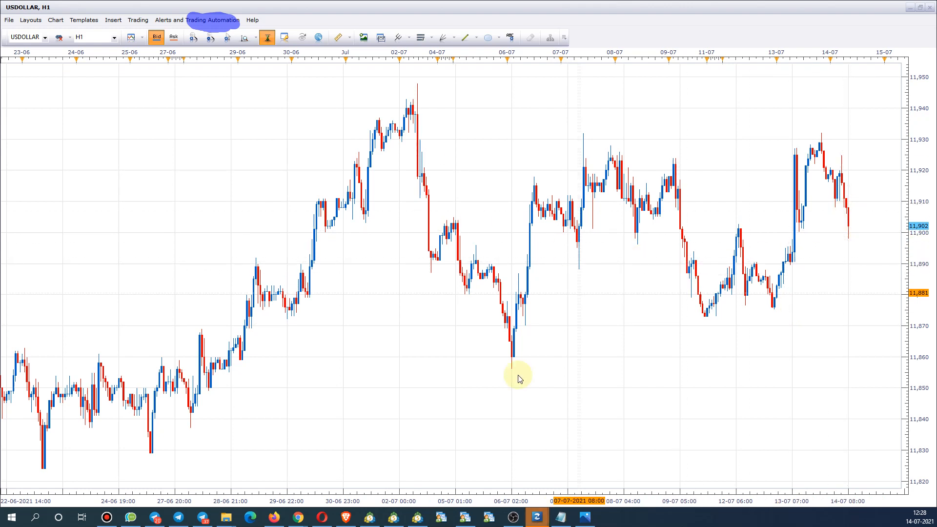
mouse_move(525, 276)
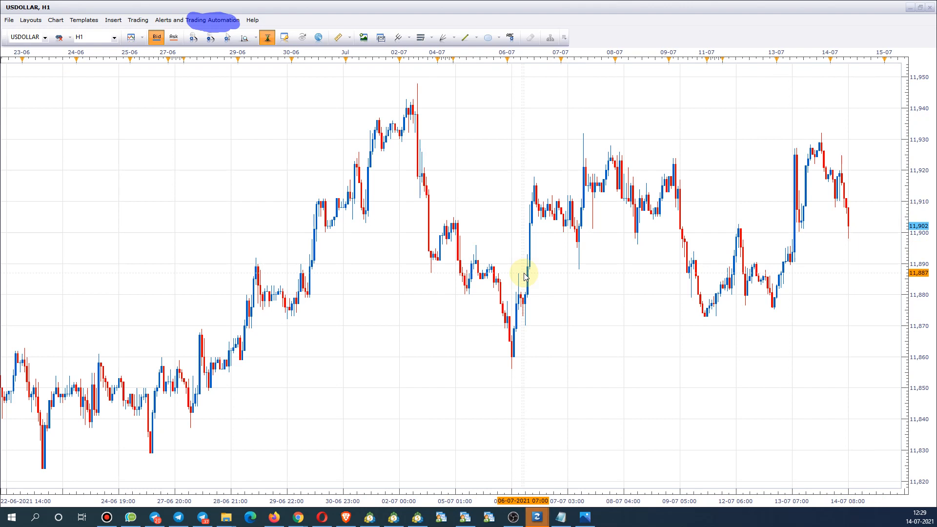
mouse_move(528, 293)
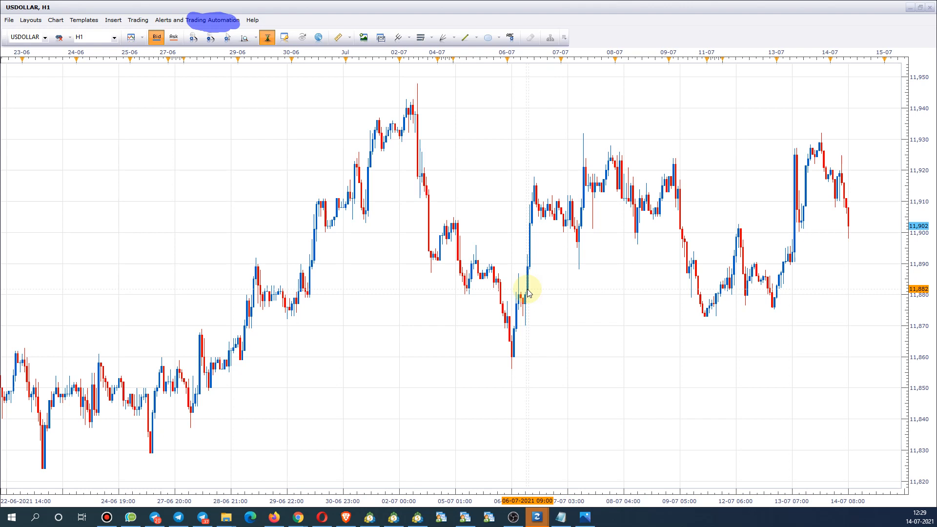
mouse_move(487, 233)
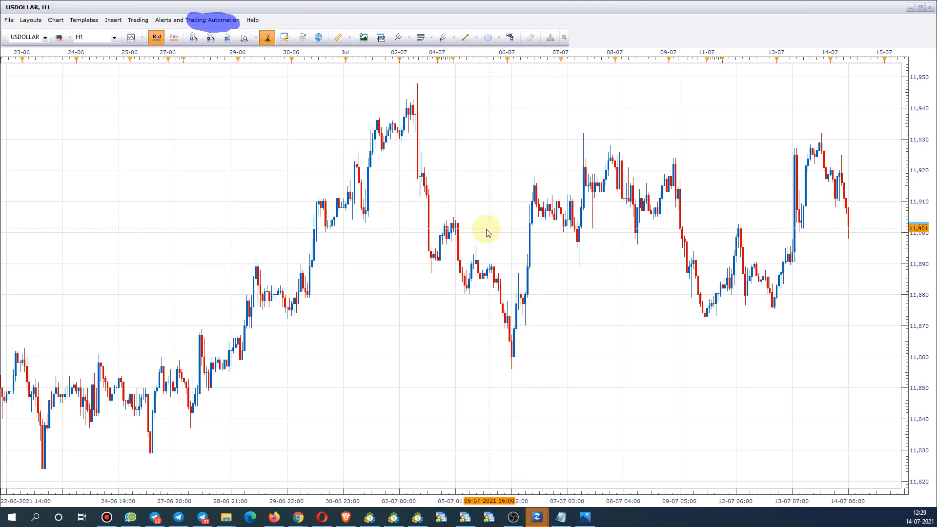
mouse_move(580, 234)
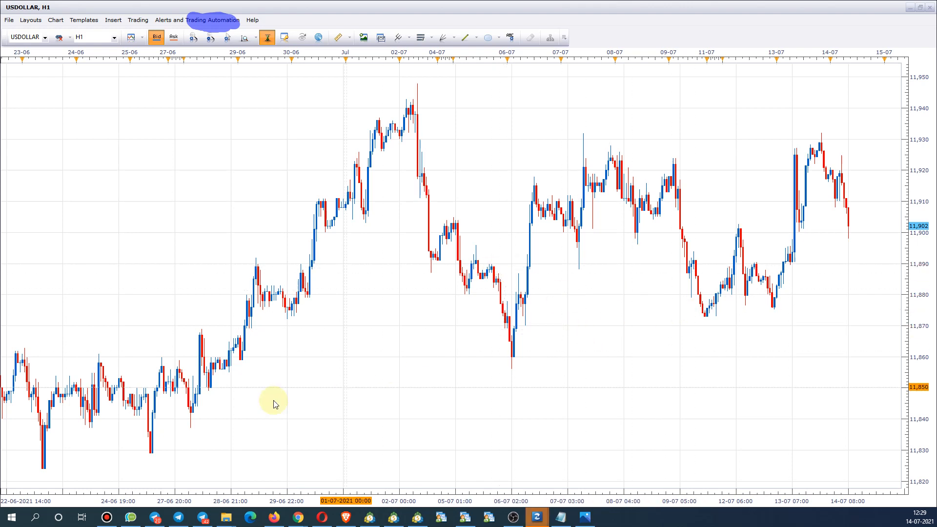
mouse_move(560, 147)
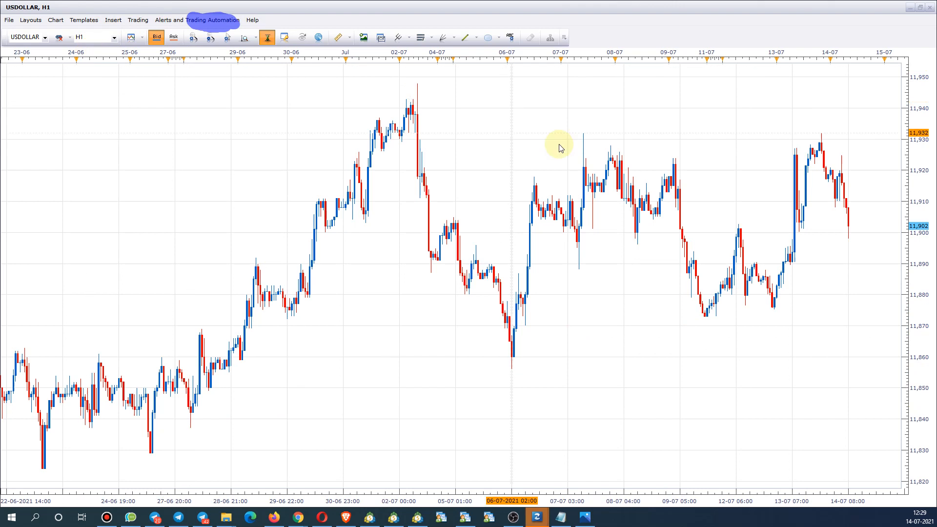
mouse_move(369, 76)
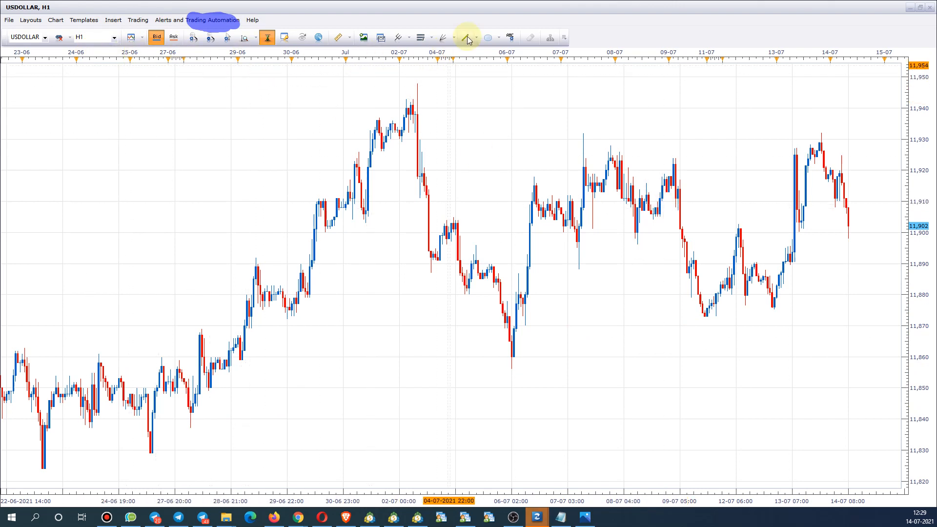
Draw an ascending trendline along the USDOLLAR lows from the 23-06 low past the 13-07 low
left_click_drag(33, 476, 833, 294)
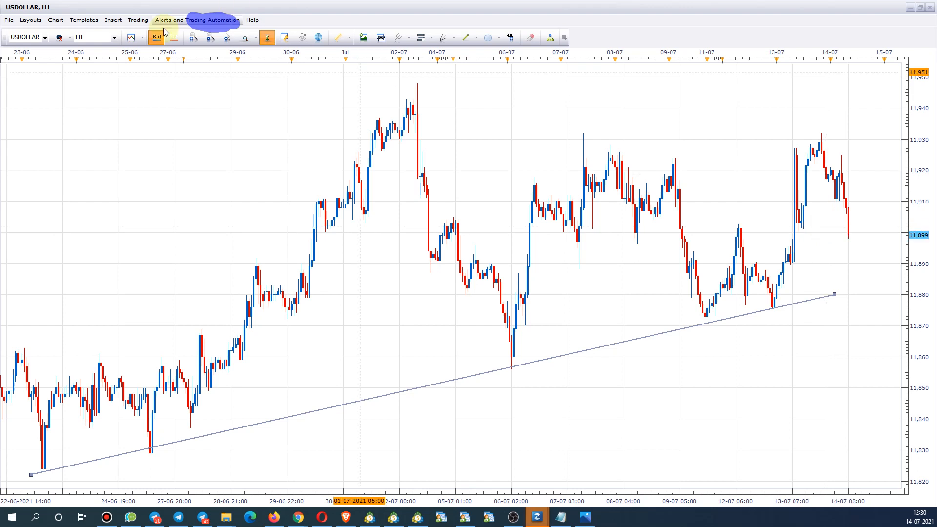
Change the USDOLLAR chart timeframe to 4 Hours, keeping the trendline in place
left_click(114, 36)
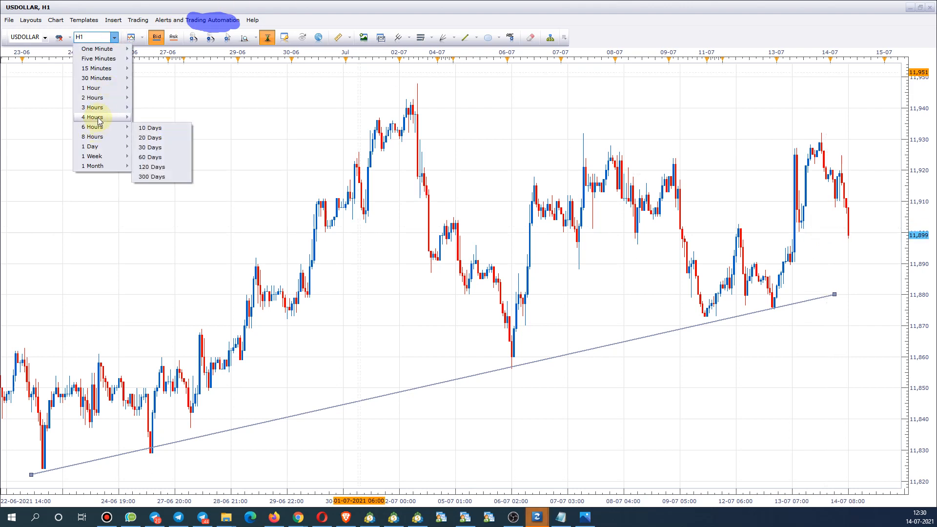
left_click(92, 116)
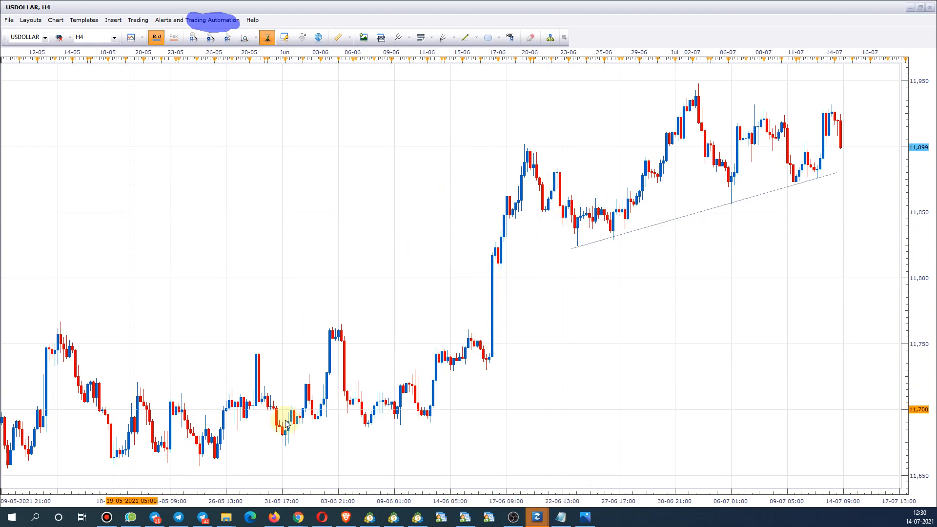
mouse_move(775, 146)
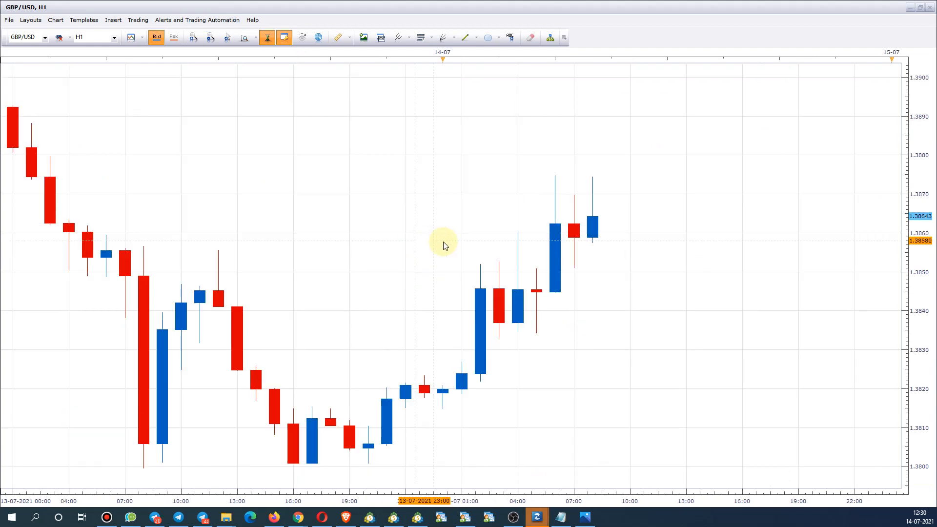
Zoom out and set the GBP/USD chart to 4-hour candles reaching back to mid-May
scroll("down", 3)
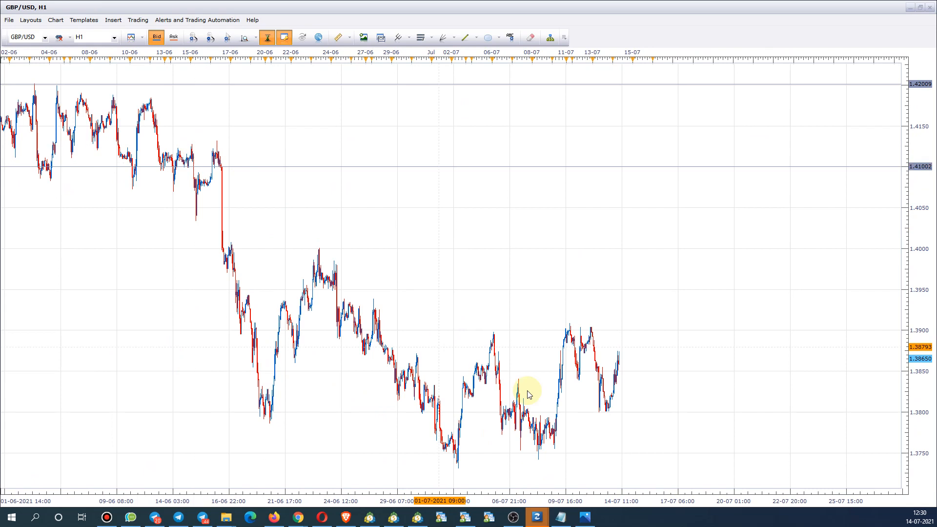
mouse_move(252, 203)
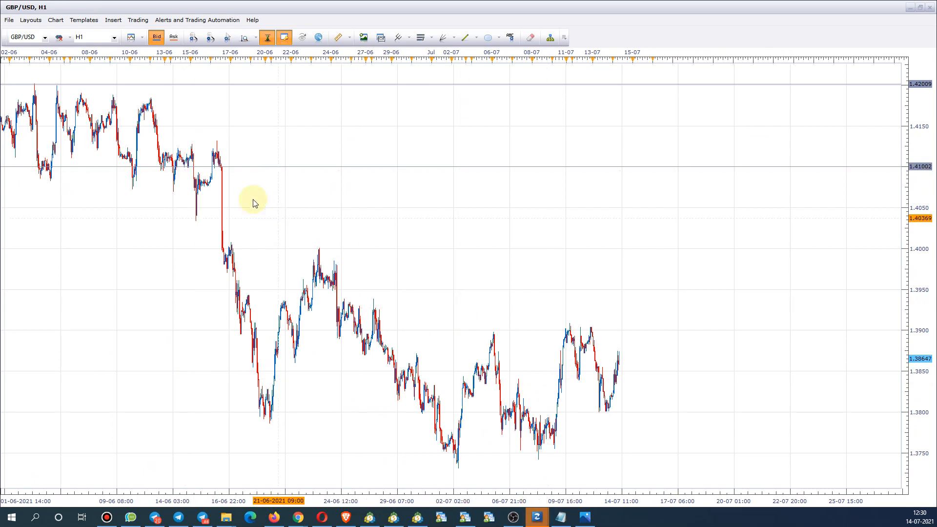
left_click(113, 37)
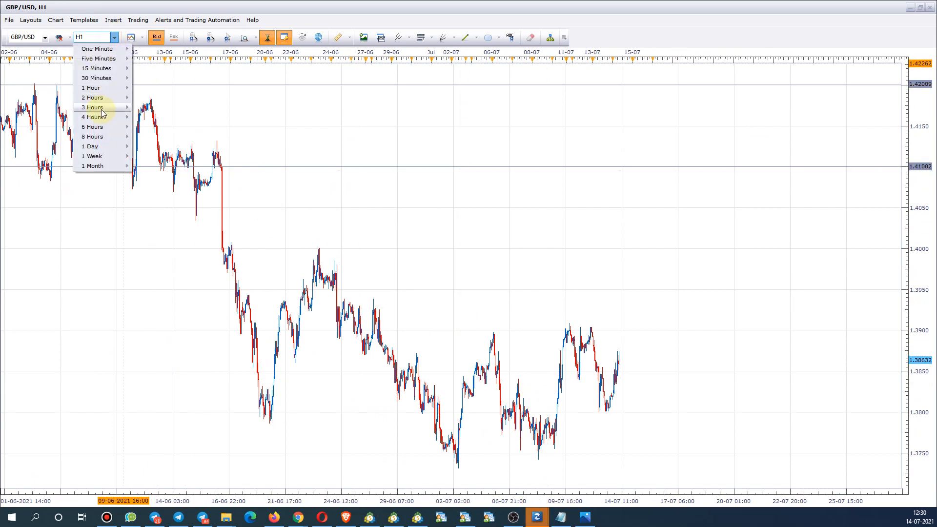
left_click(92, 116)
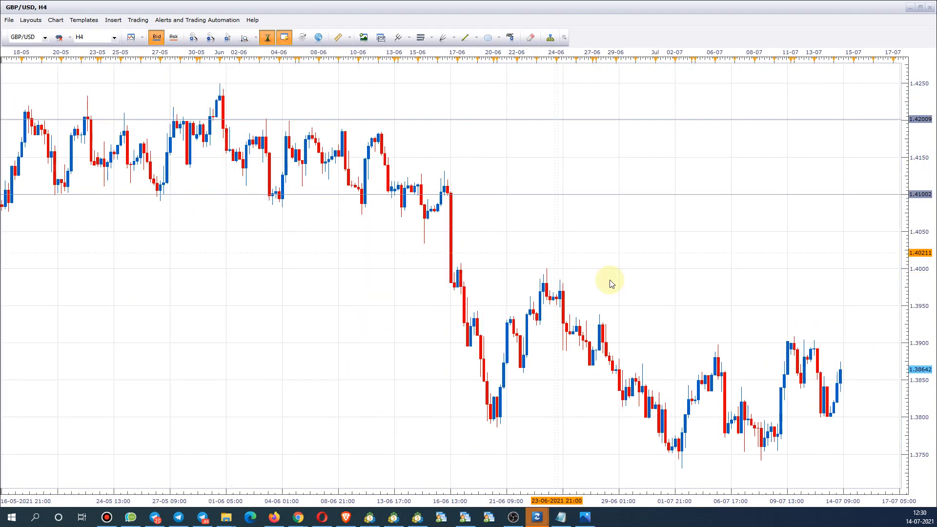
mouse_move(624, 320)
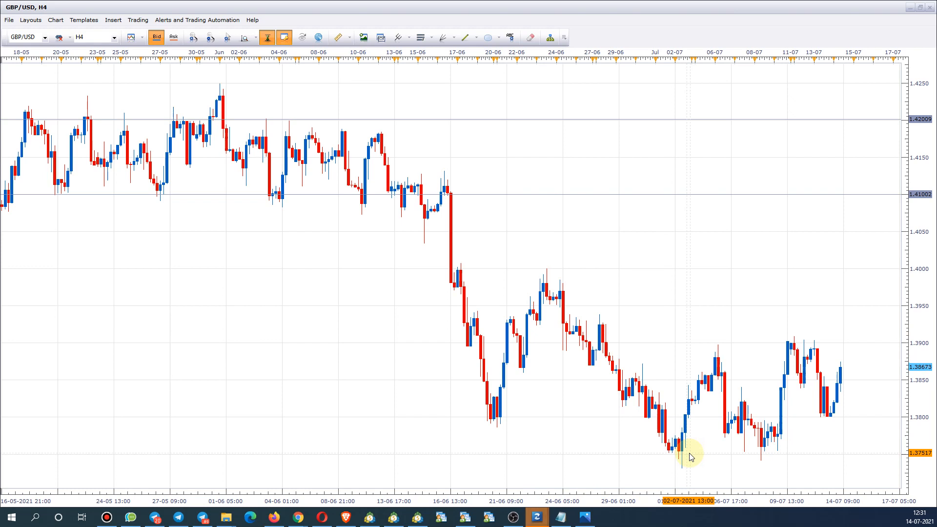
mouse_move(170, 428)
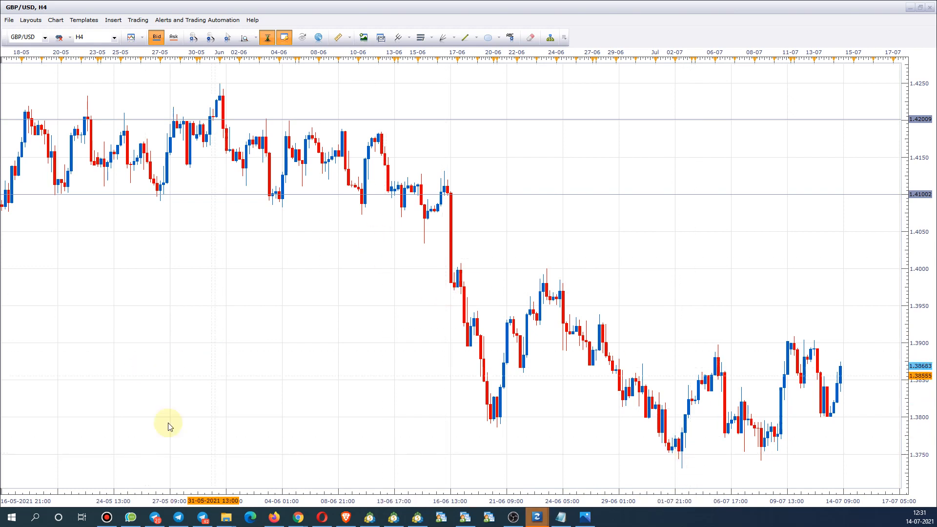
mouse_move(25, 470)
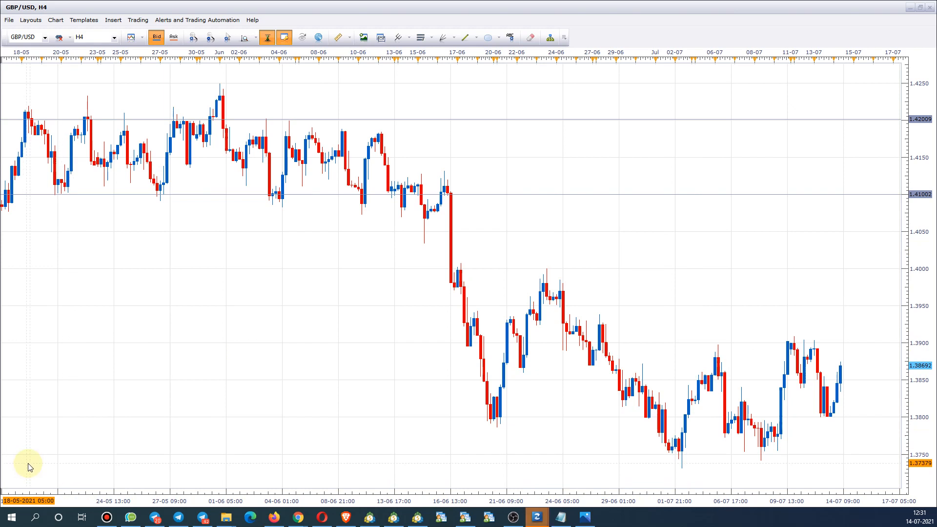
mouse_move(225, 391)
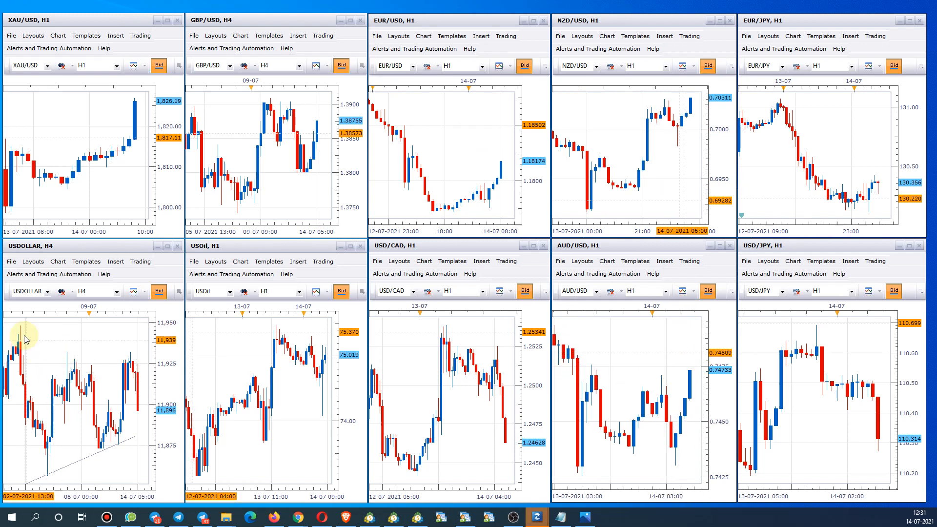
mouse_move(419, 324)
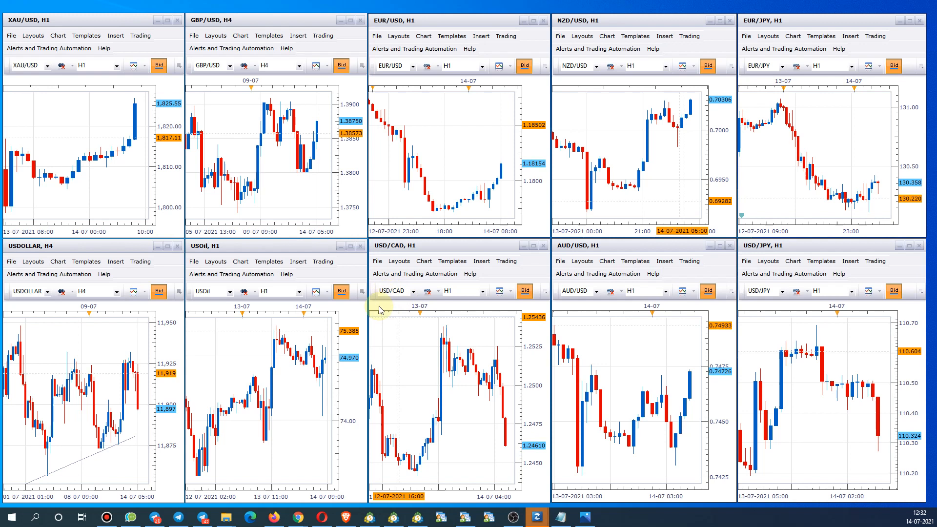
mouse_move(385, 339)
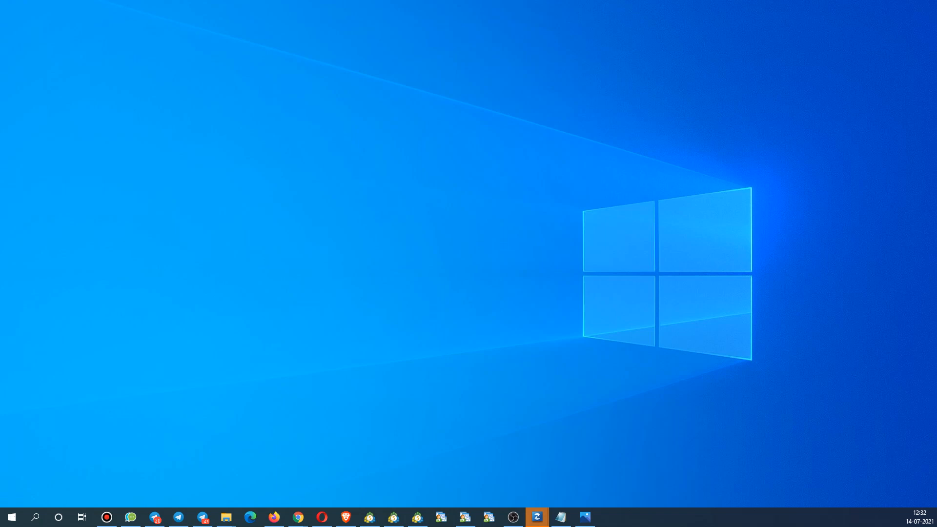
Bring up Chrome and load the Forex Factory homepage in a new tab via its shortcut tile
left_click(536, 518)
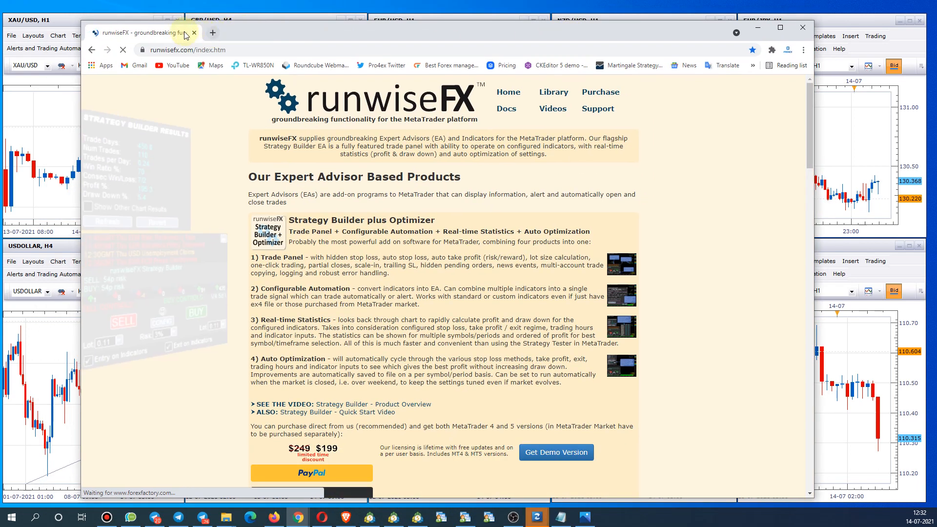
left_click(213, 33)
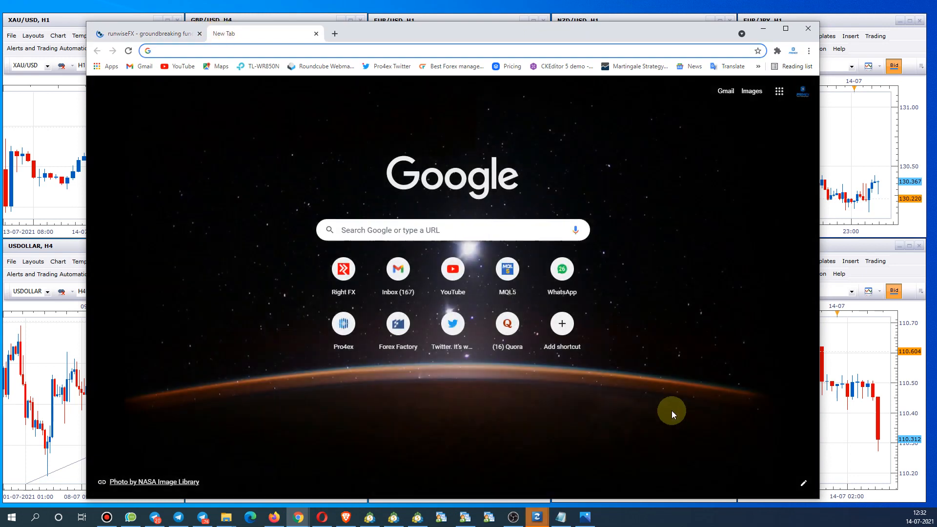
left_click(240, 49)
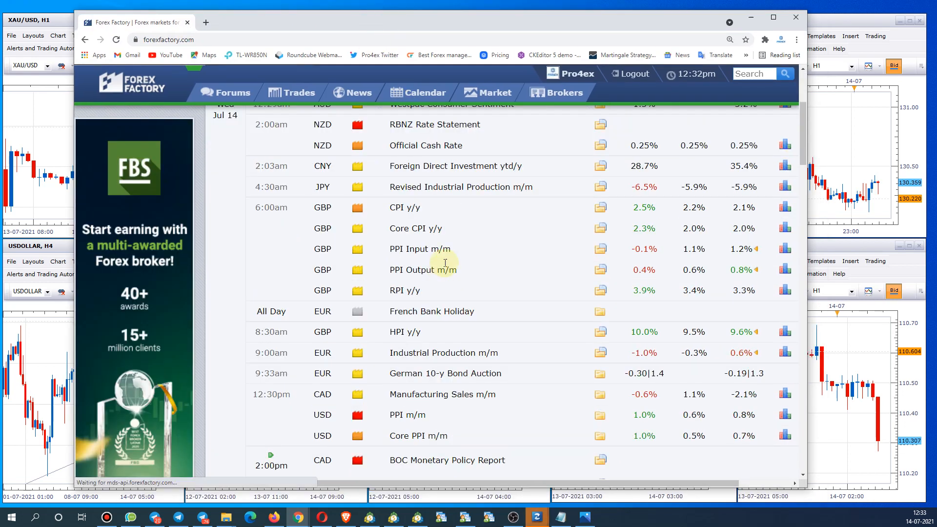
left_click(486, 93)
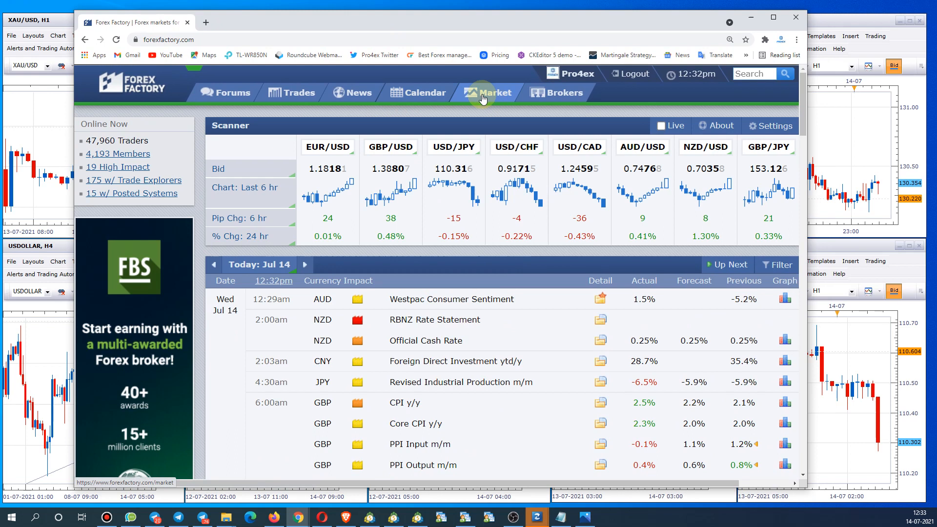
Go to the Market page and scroll to the Sessions widget with Sydney, Tokyo, London and New York times
left_click(494, 93)
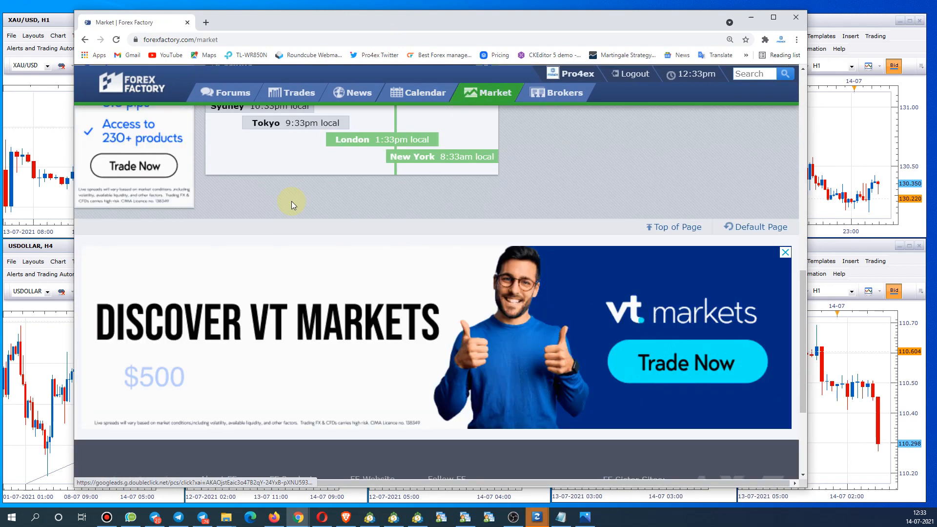
scroll("down", 3)
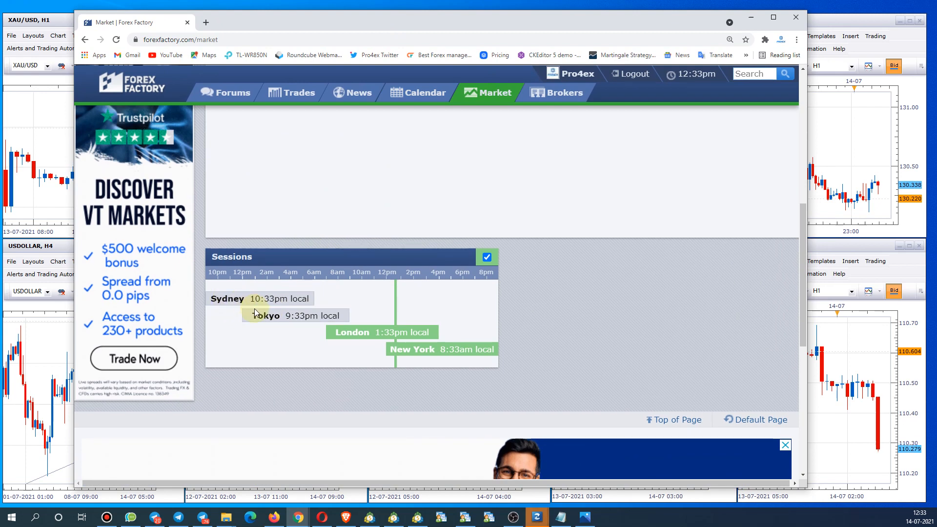
mouse_move(234, 302)
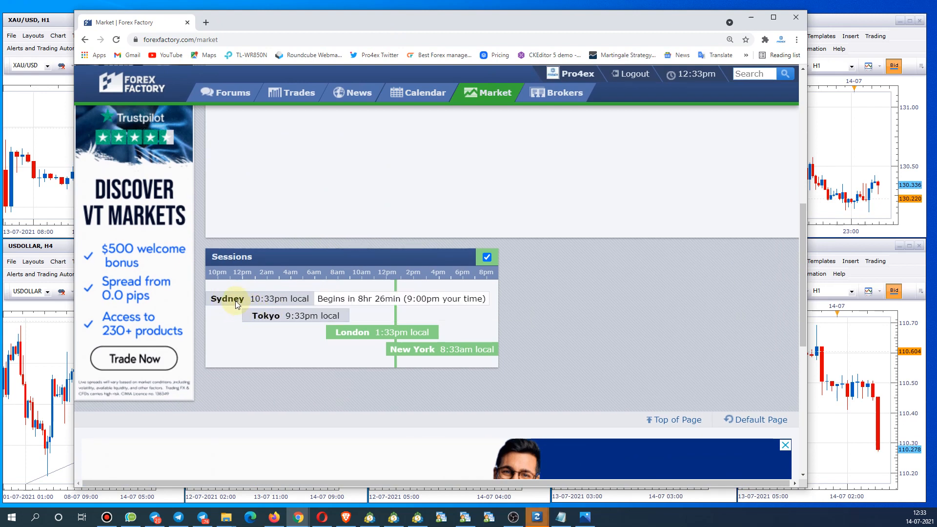
mouse_move(265, 320)
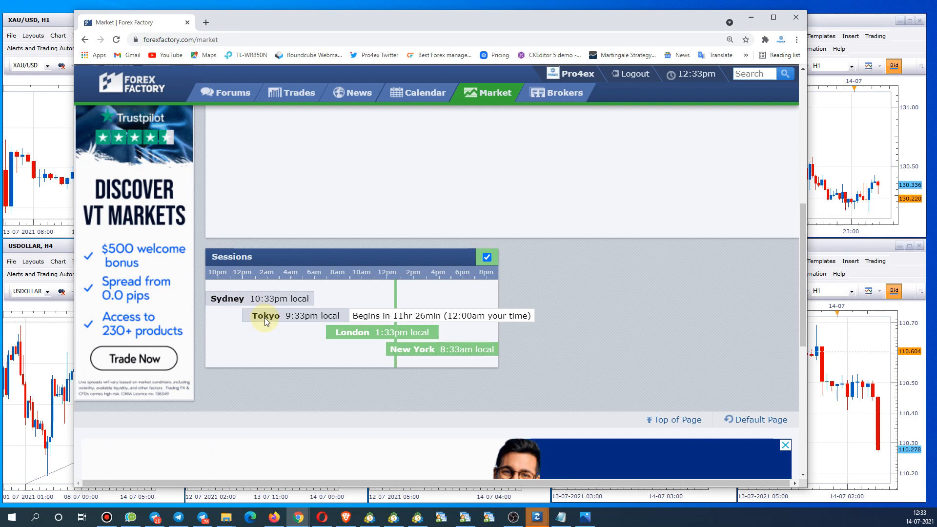
mouse_move(313, 332)
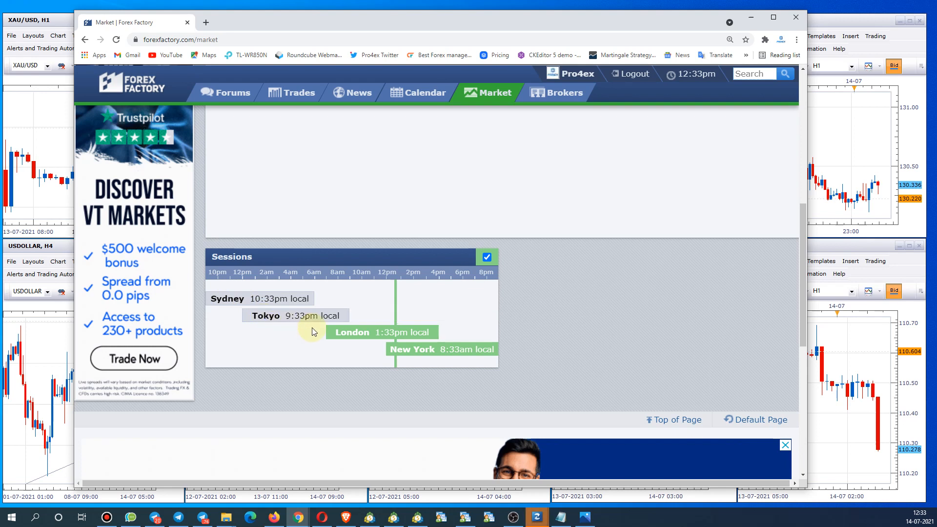
mouse_move(403, 349)
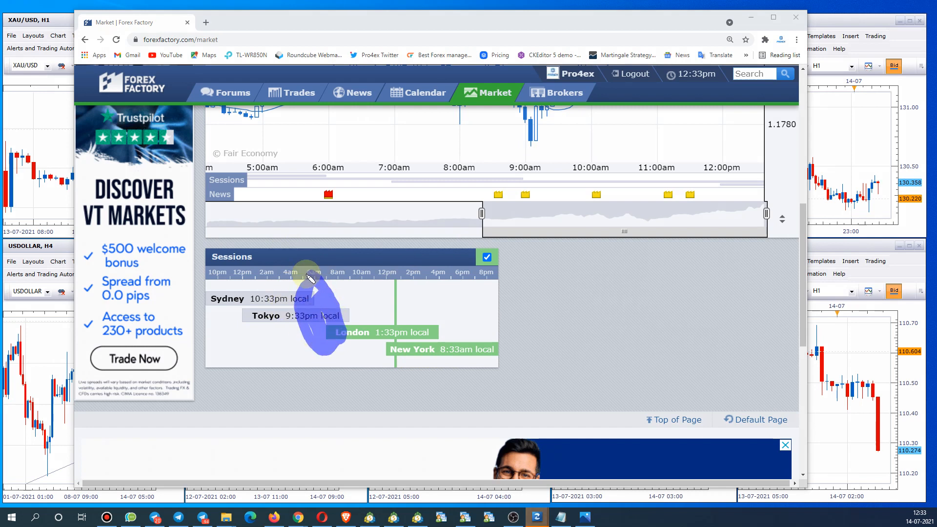
mouse_move(340, 308)
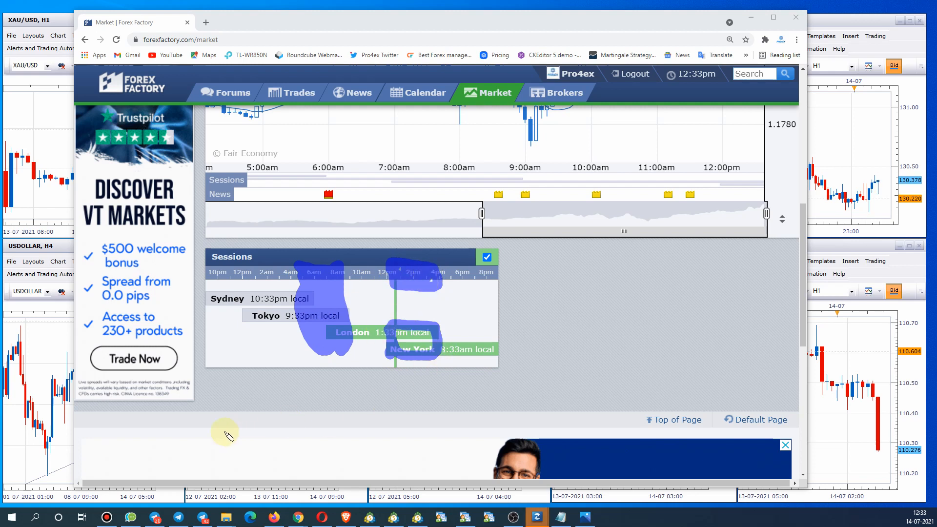
mouse_move(406, 431)
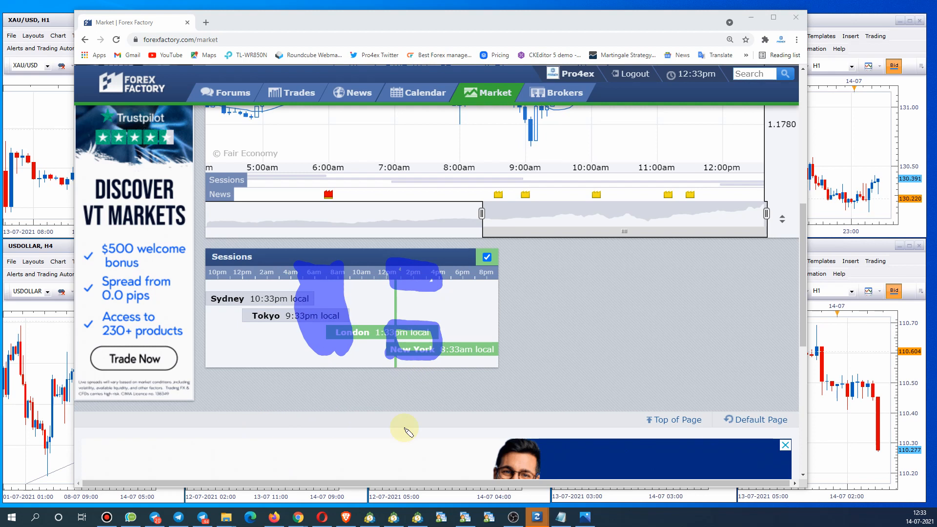
mouse_move(619, 294)
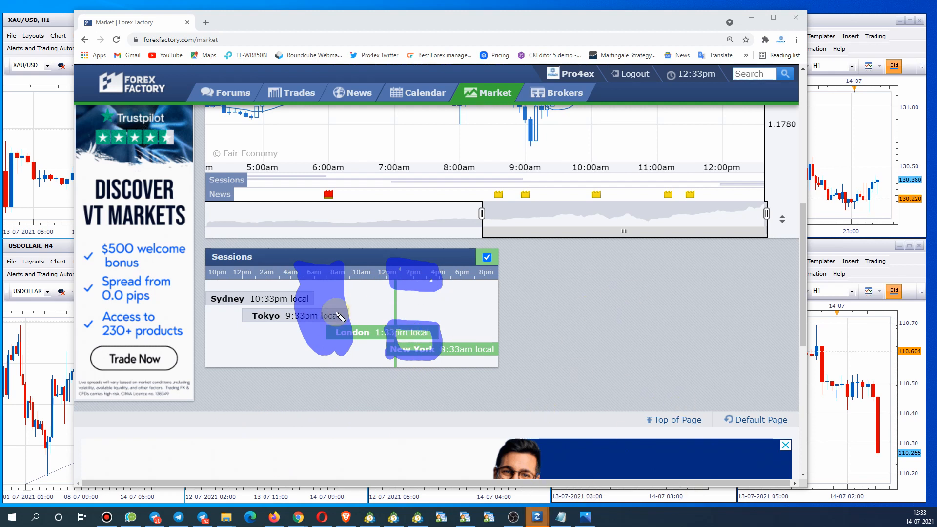
mouse_move(335, 328)
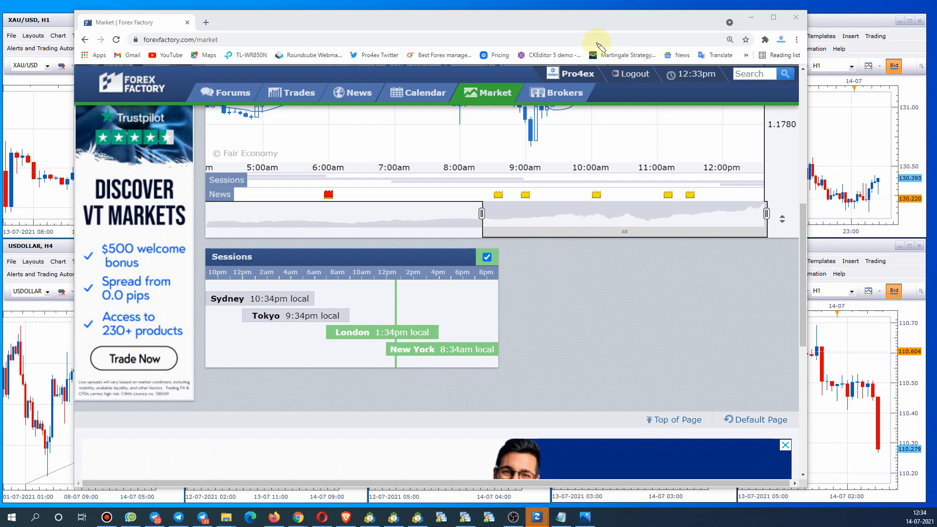
mouse_move(729, 12)
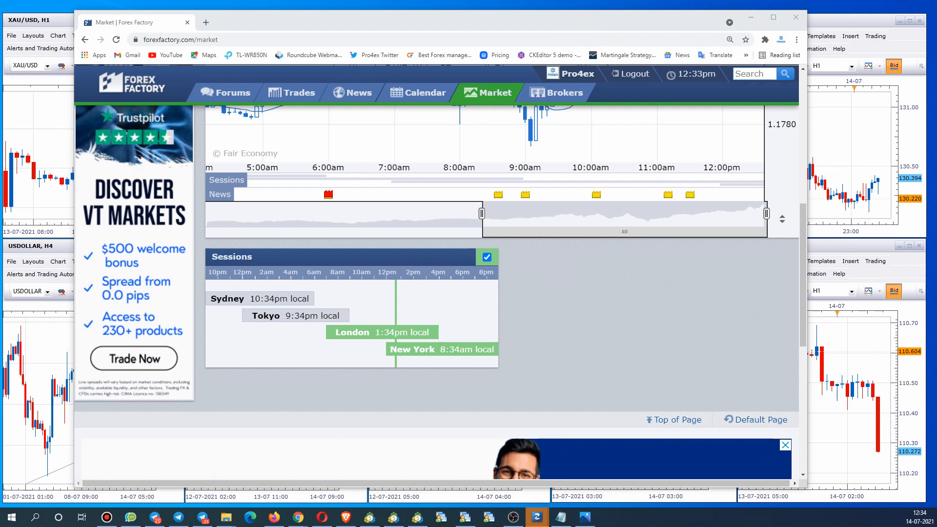
mouse_move(298, 93)
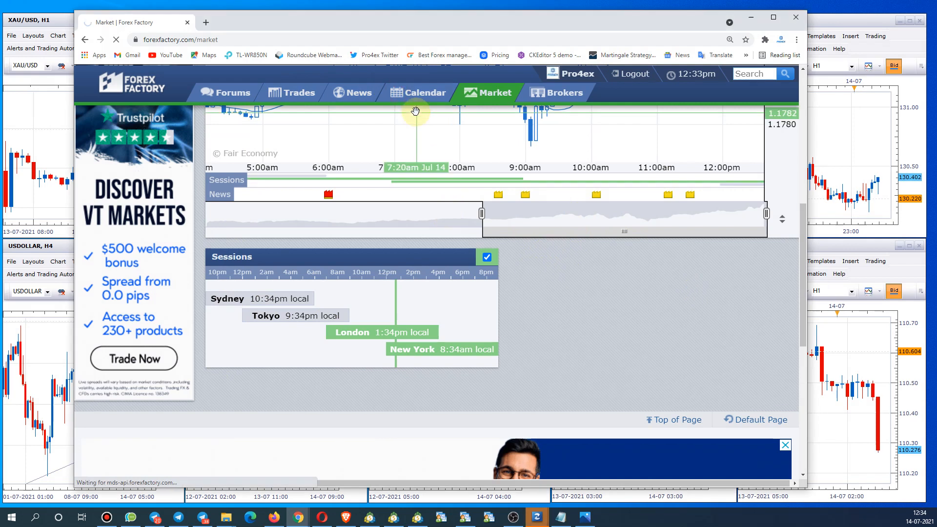
Go to the Calendar page and scroll through the economic events for the week of July 11–17
left_click(424, 93)
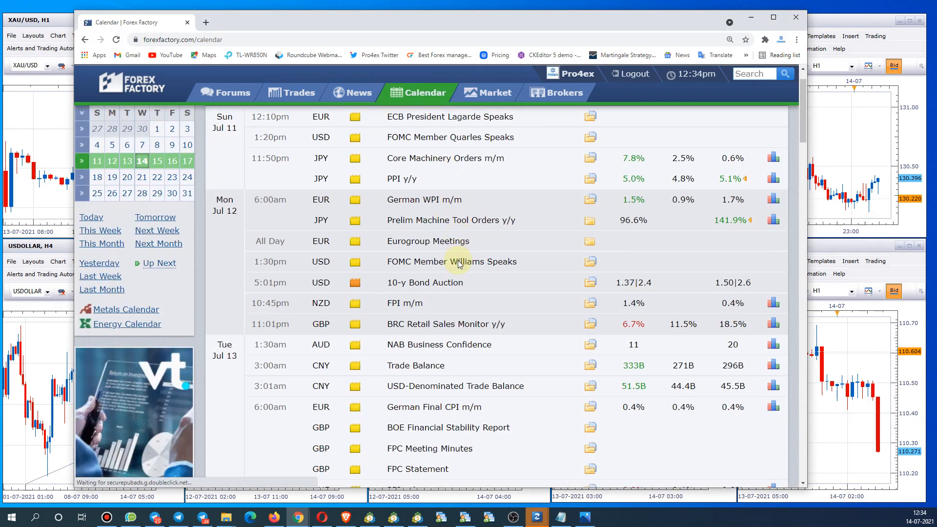
scroll("down", 3)
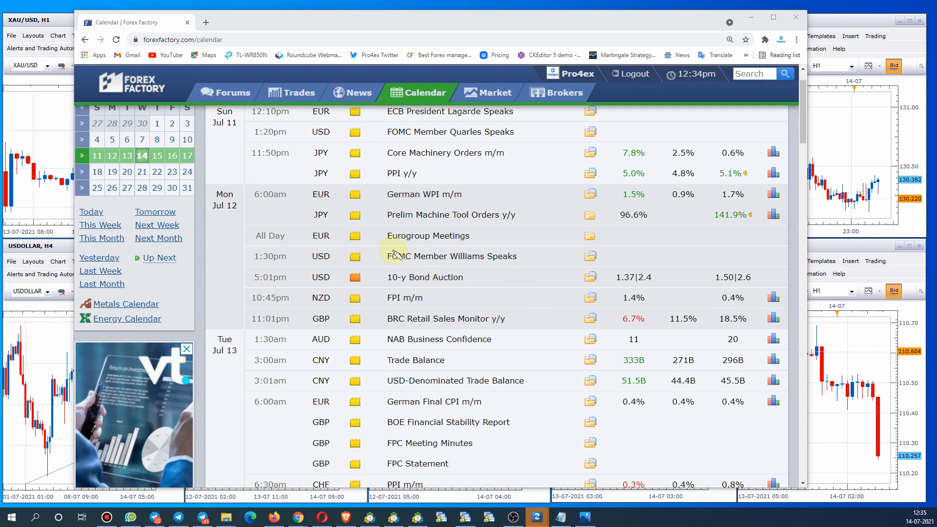
mouse_move(221, 286)
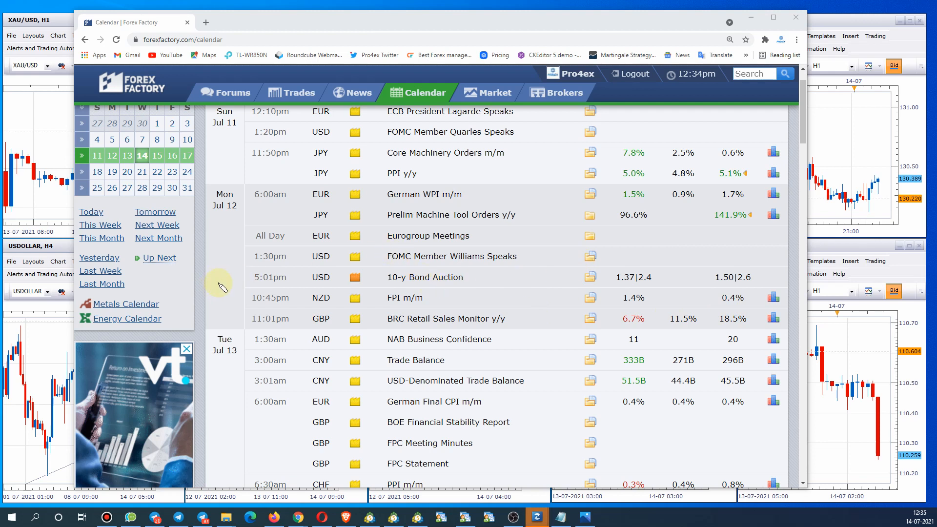
mouse_move(558, 467)
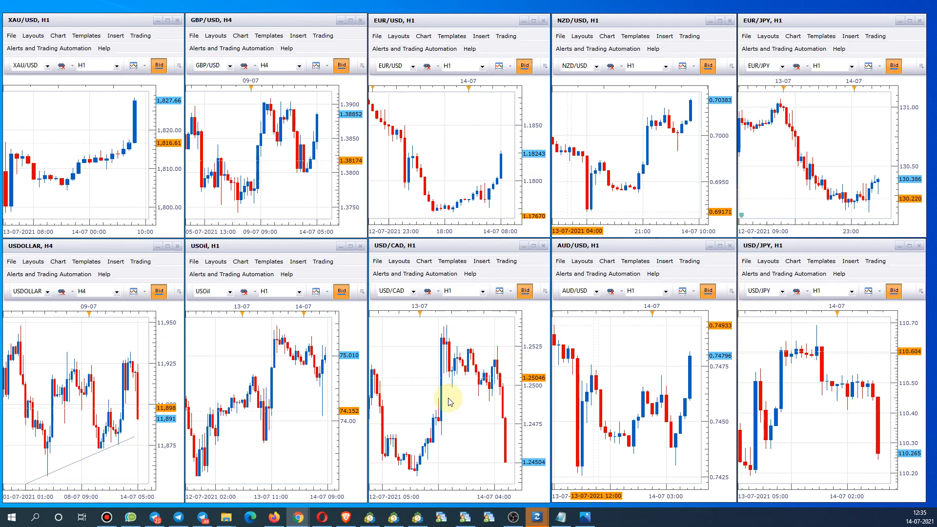
mouse_move(466, 422)
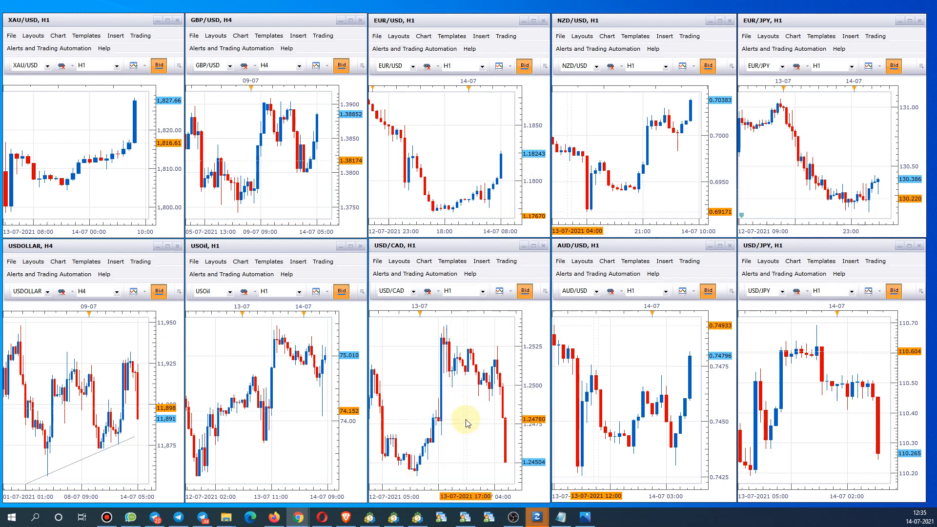